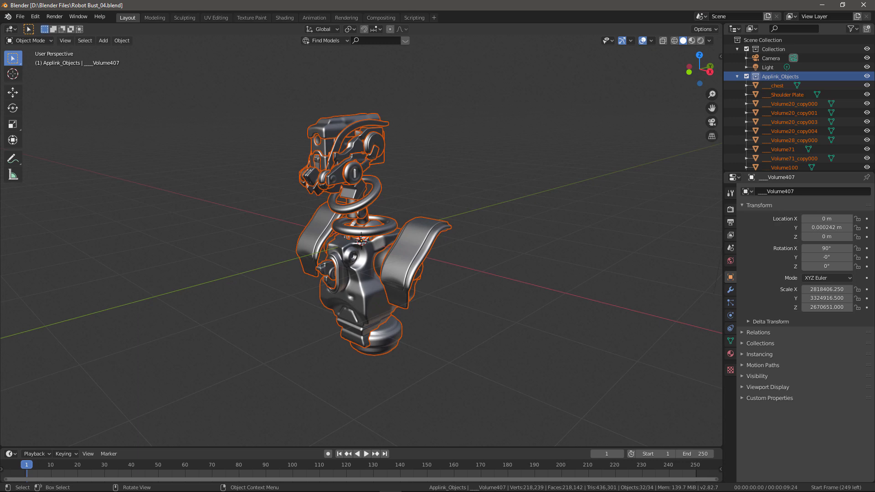
Step: Reach the preferences from the Edit menu to get to the Add-ons section
left_click(35, 16)
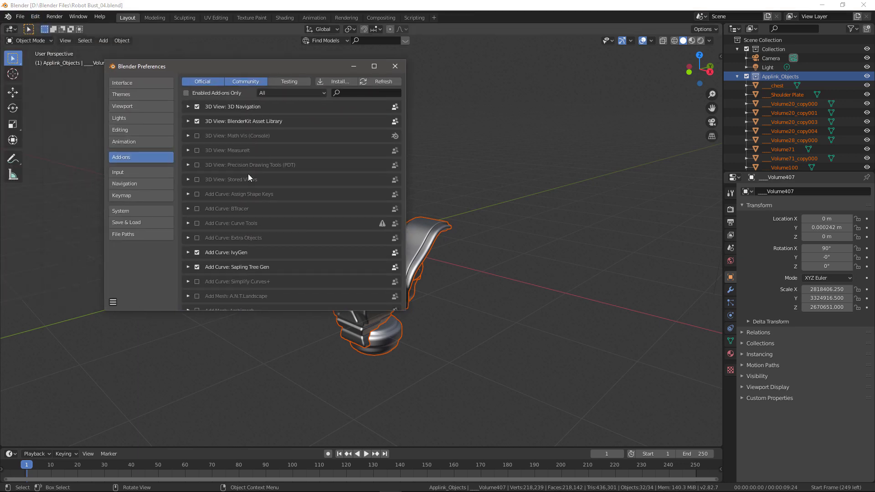
Step: Scroll to Import-Export: 3D-Coat Applink, confirm it is ticked, and close the preferences window
scroll("down", 3)
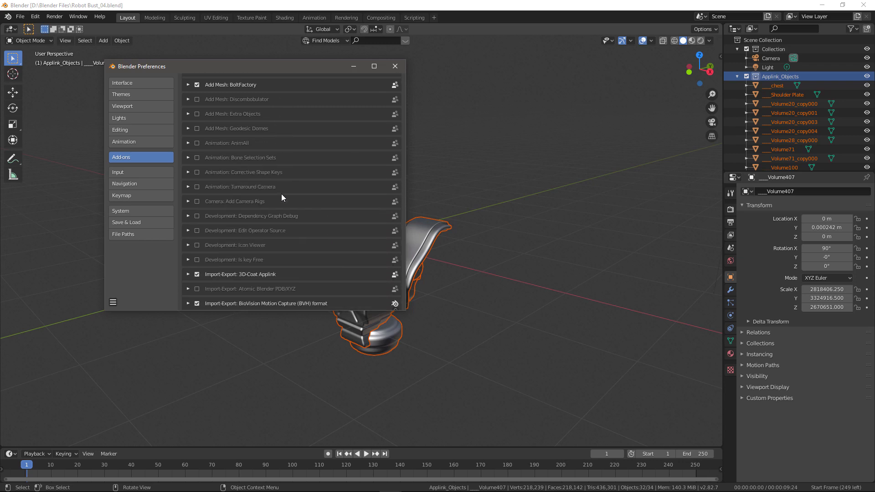
scroll("up", 3)
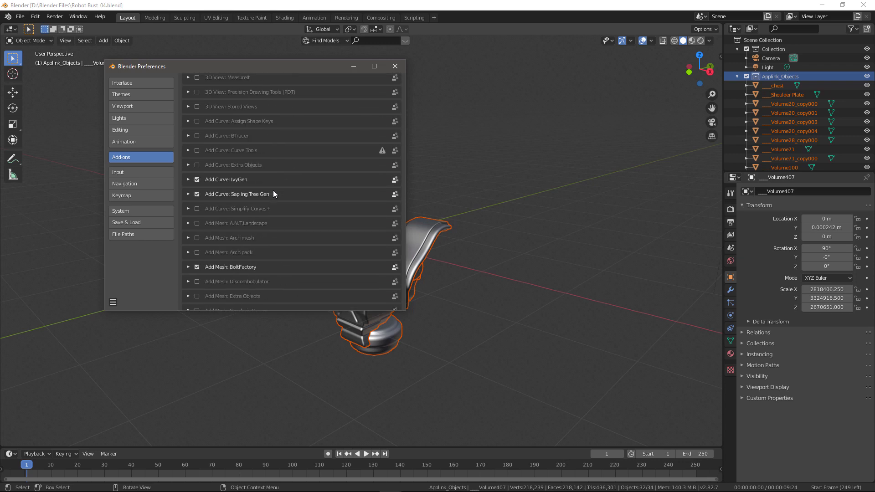
scroll("down", 3)
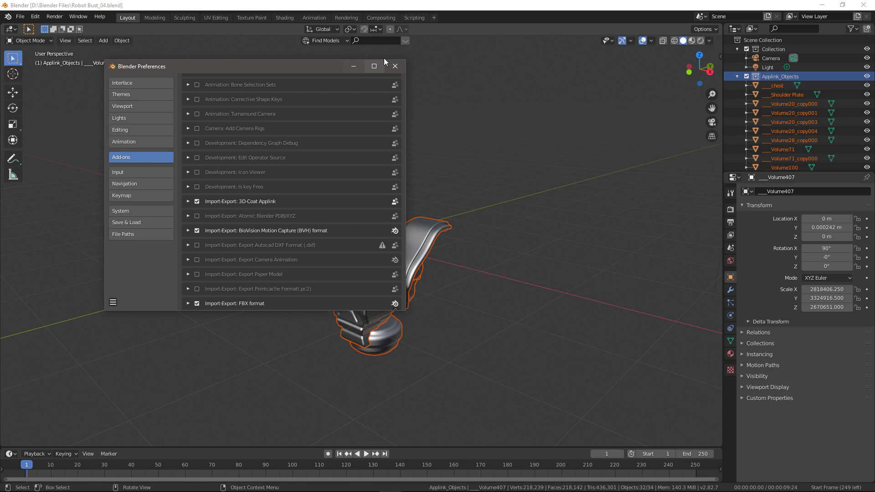
left_click(394, 66)
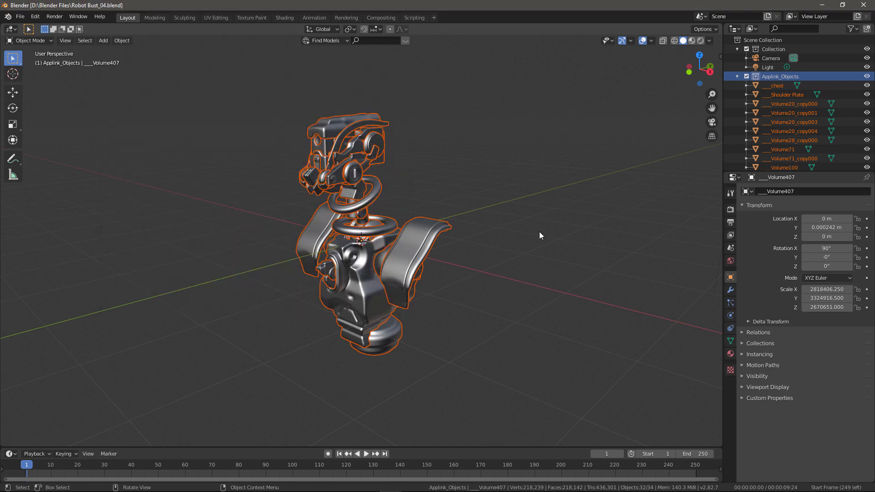
mouse_move(552, 214)
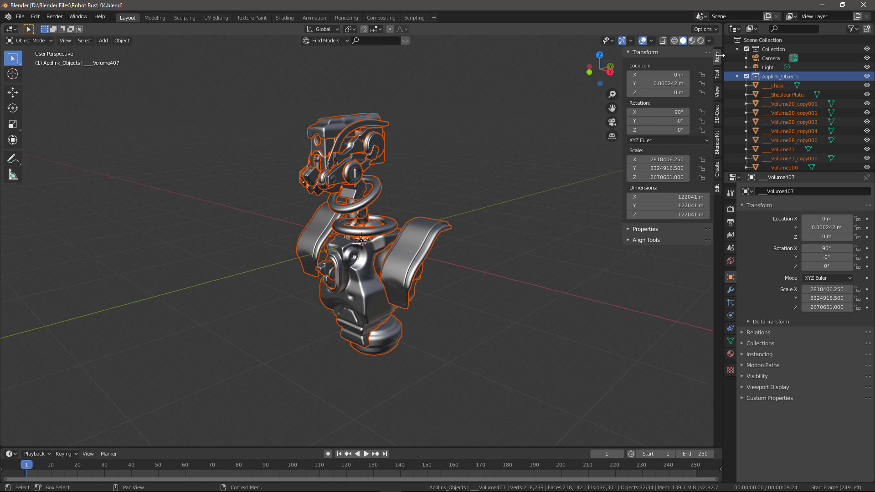
mouse_move(575, 143)
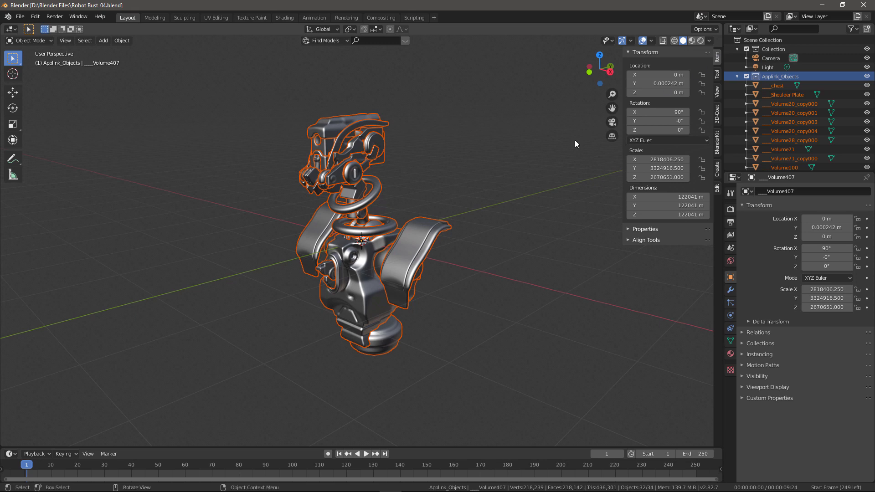
Step: Show the viewport sidebar with N and switch to the 3D-Coat Applink panel
key("n")
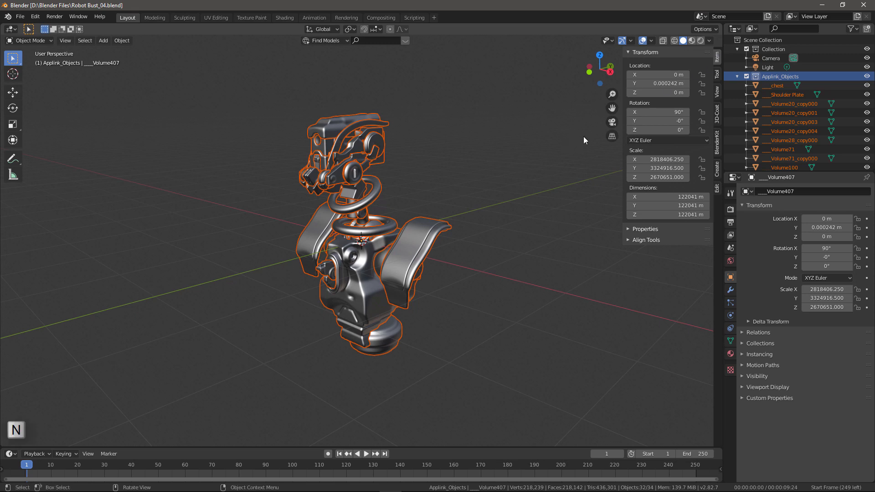
left_click(717, 107)
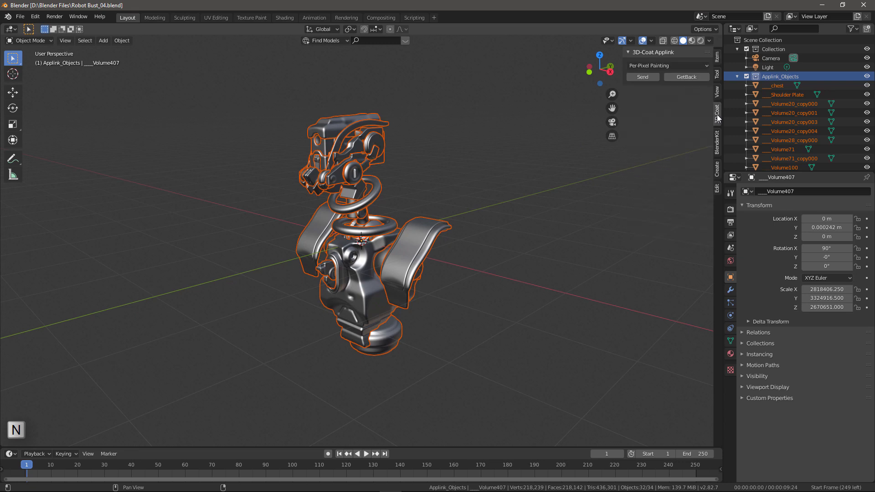
mouse_move(716, 117)
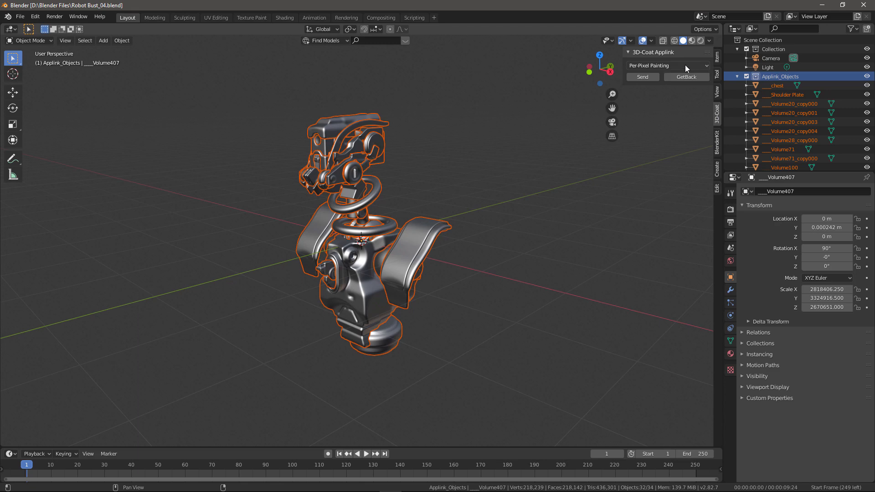
left_click(668, 65)
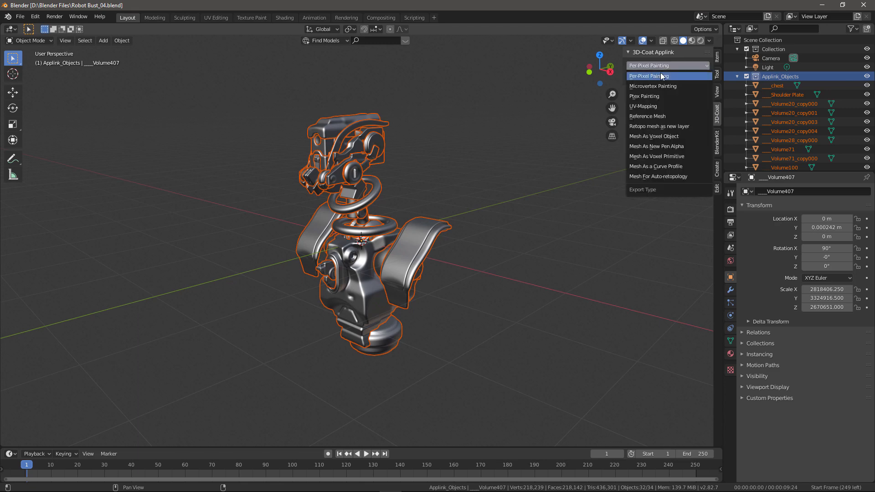
mouse_move(655, 156)
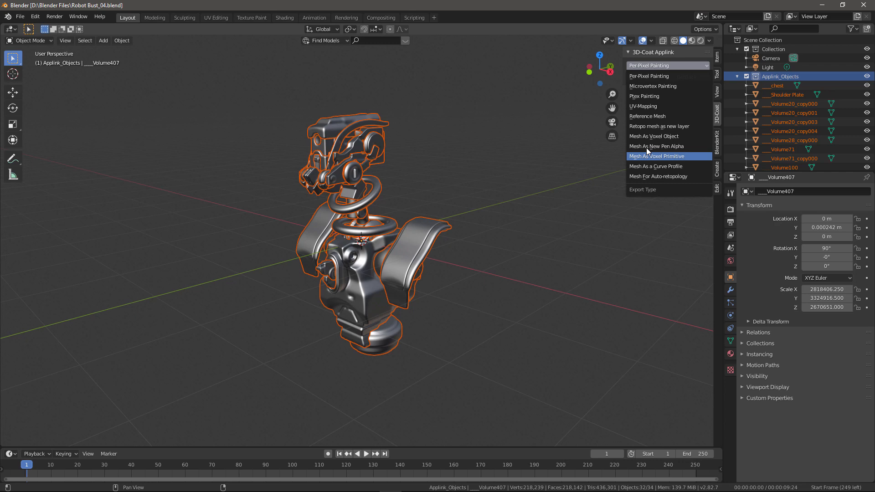
mouse_move(658, 126)
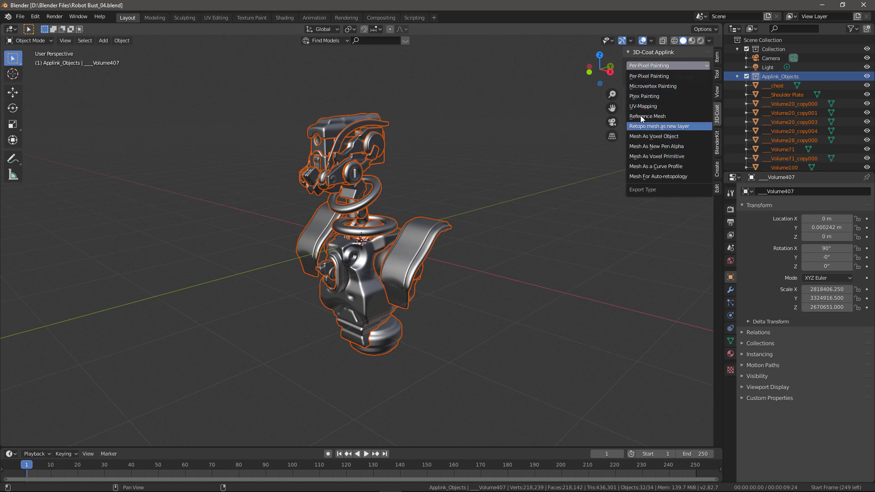
mouse_move(652, 136)
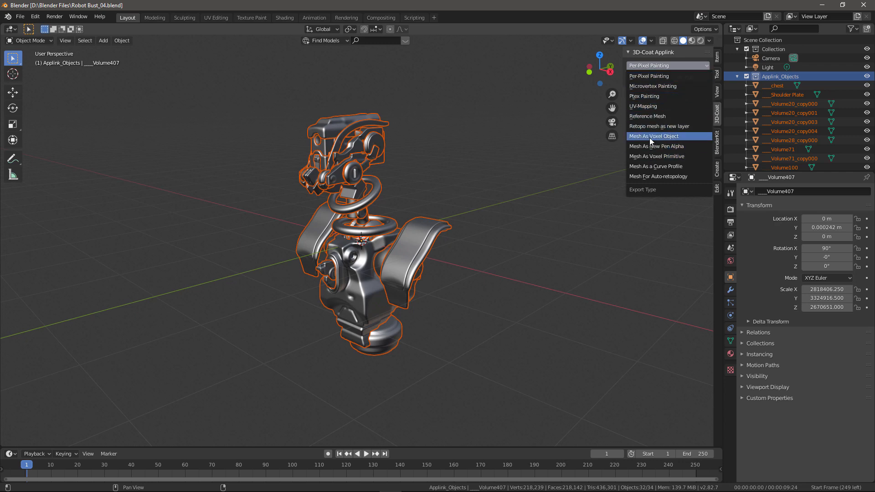
mouse_move(658, 126)
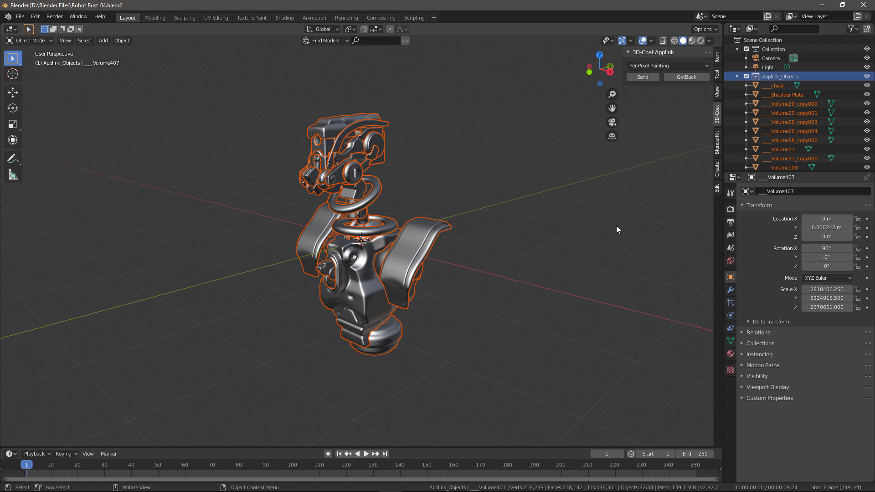
left_click(730, 248)
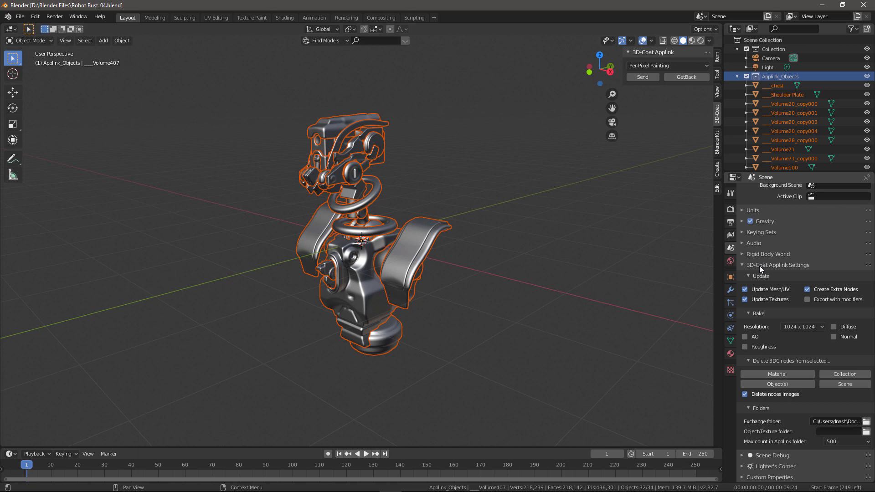
left_click(742, 264)
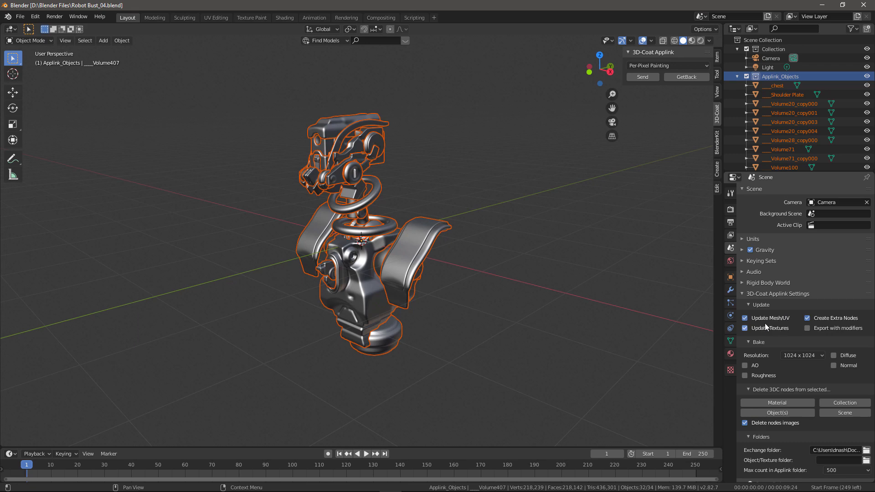
mouse_move(751, 346)
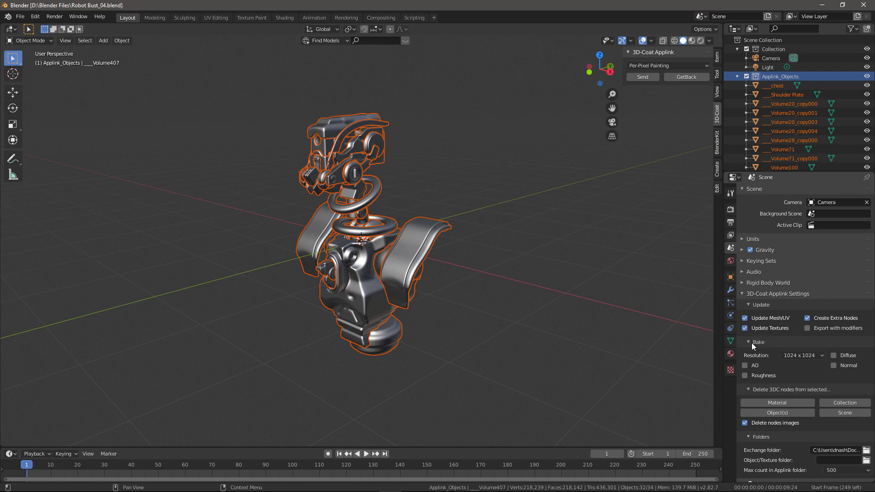
mouse_move(754, 396)
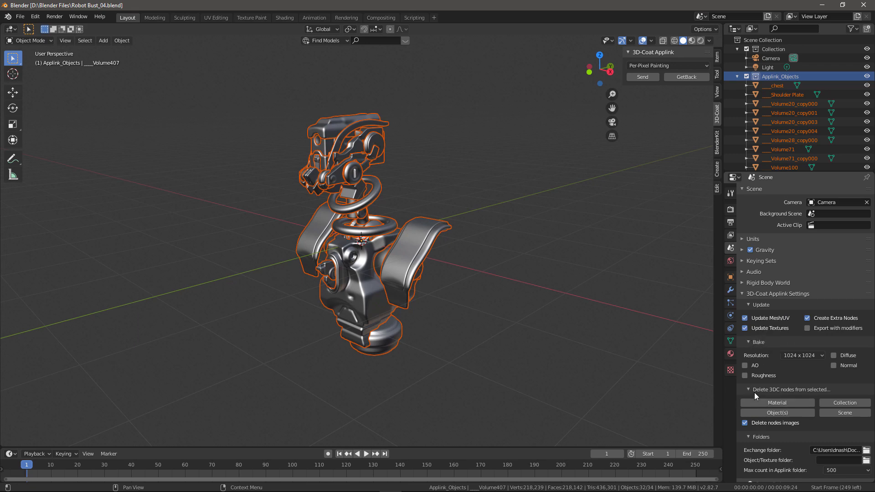
mouse_move(774, 401)
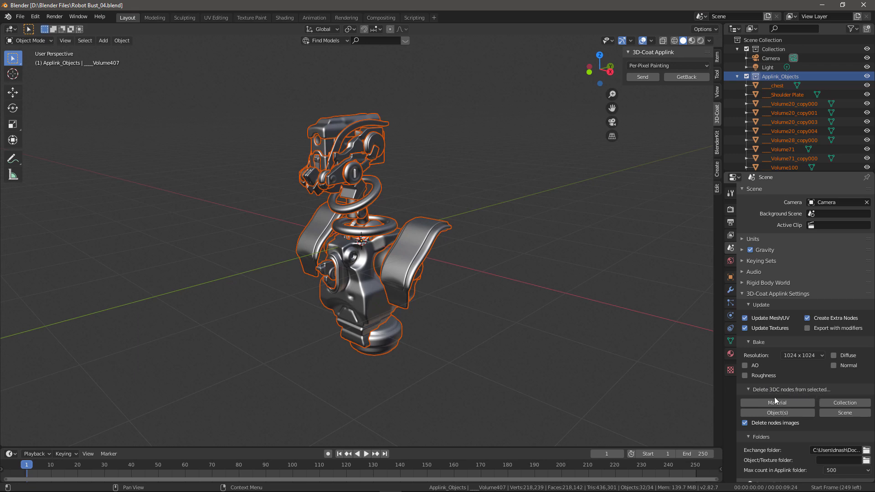
mouse_move(843, 402)
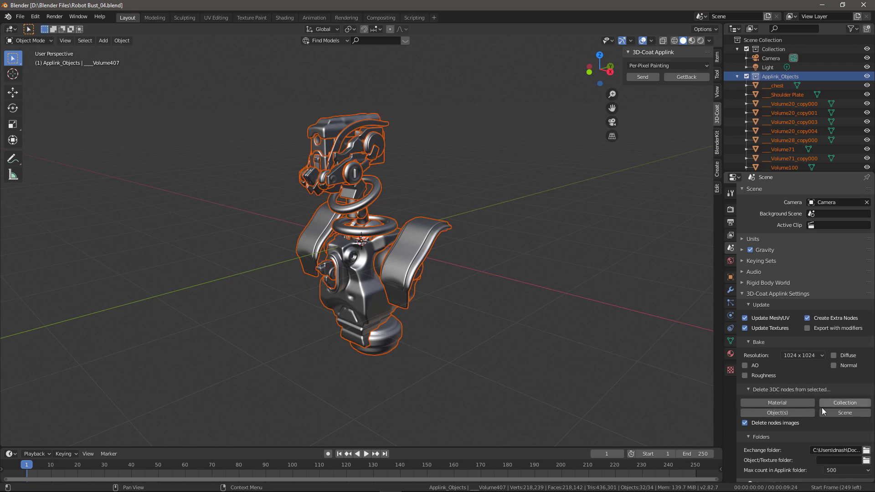
mouse_move(814, 423)
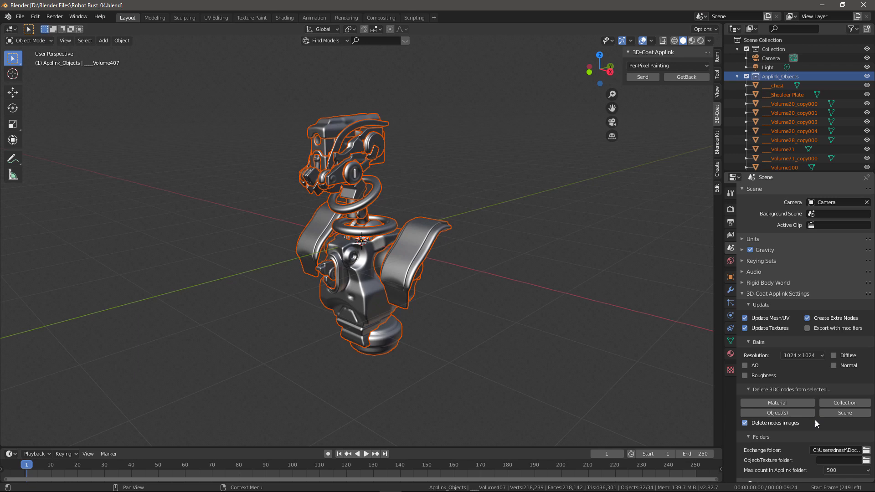
mouse_move(814, 453)
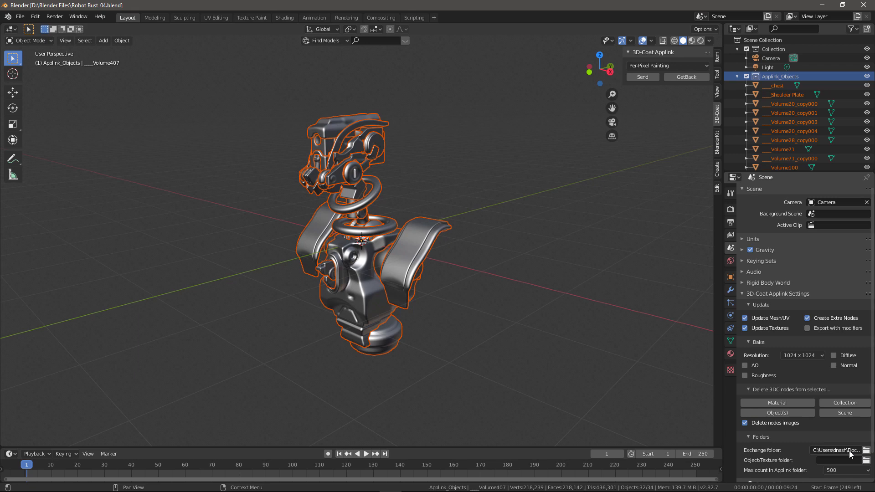
scroll("down", 3)
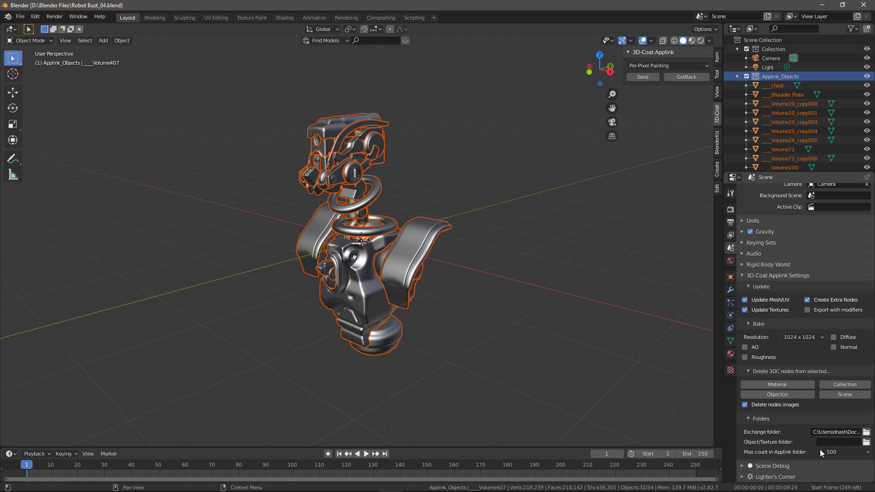
mouse_move(797, 449)
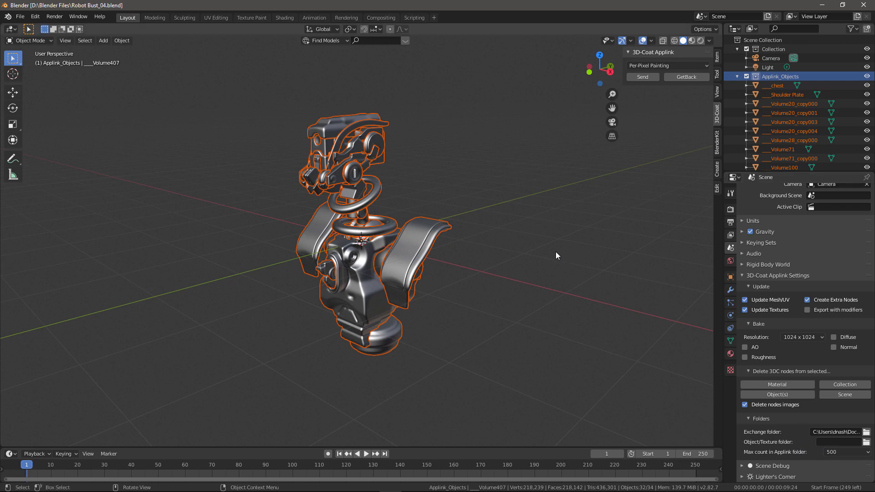
mouse_move(536, 270)
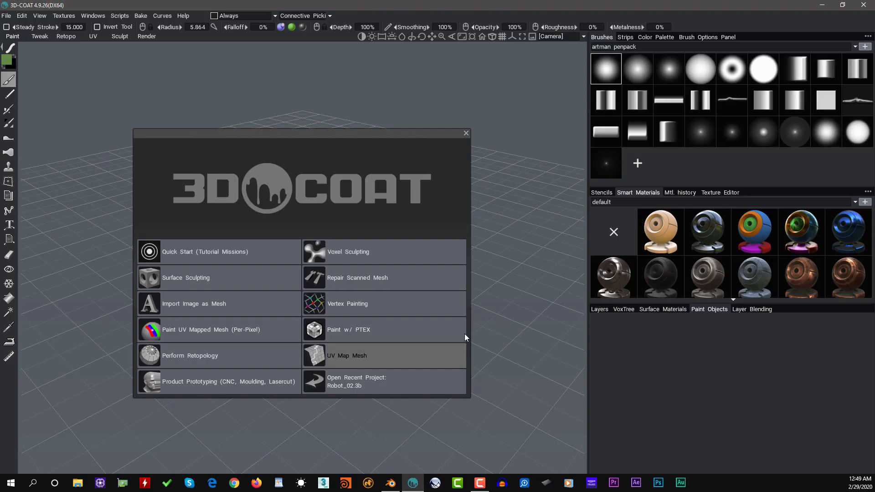
mouse_move(222, 96)
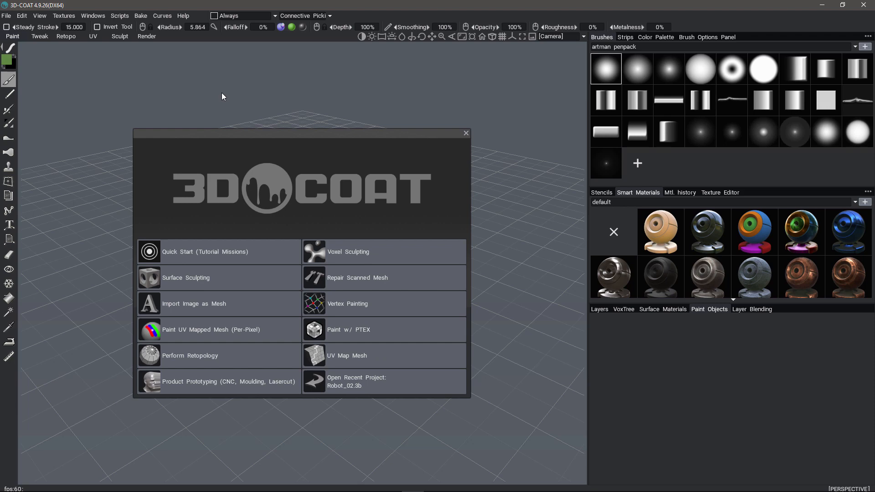
mouse_move(8, 21)
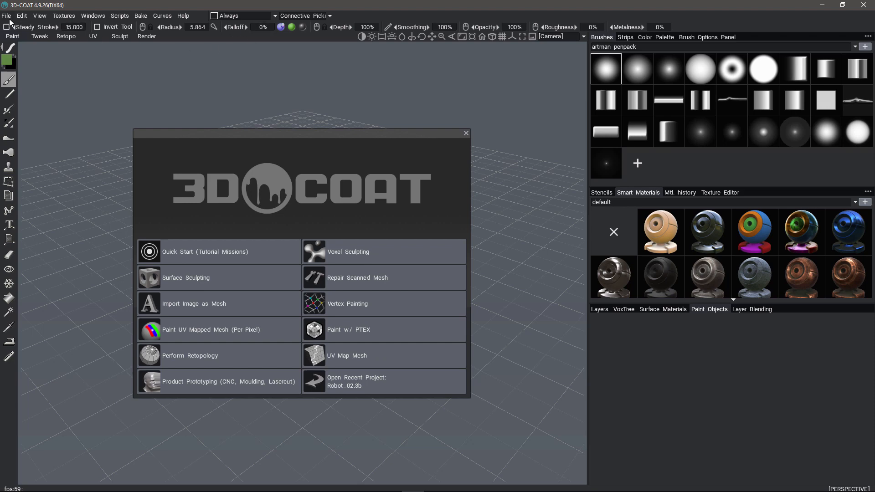
Step: Export the current 3D-Coat project to Blender via File > Export To > Blender
left_click(7, 15)
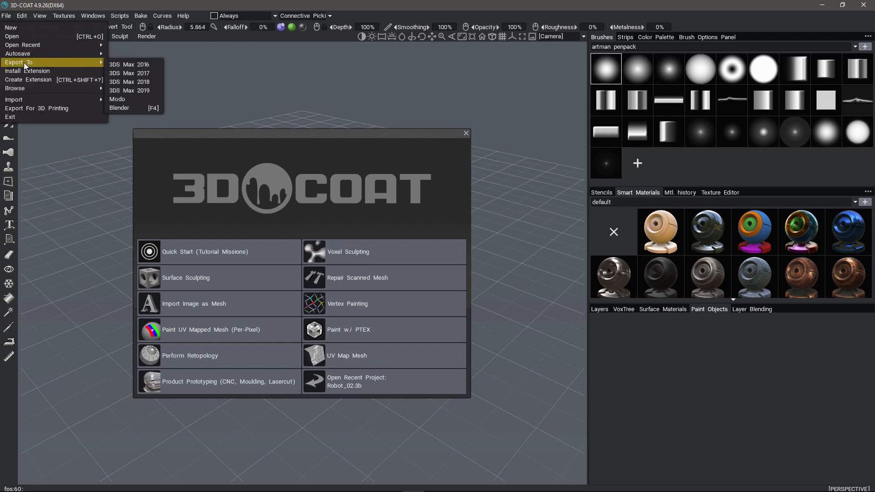
mouse_move(123, 107)
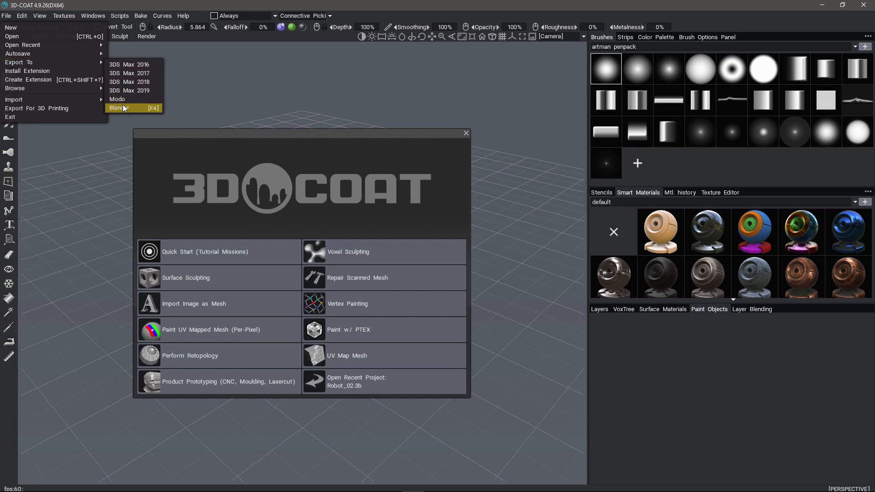
mouse_move(141, 110)
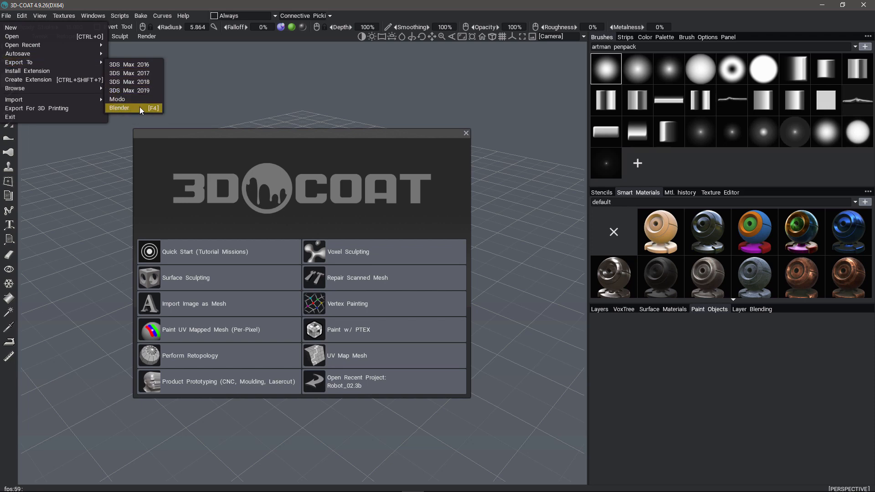
left_click(518, 332)
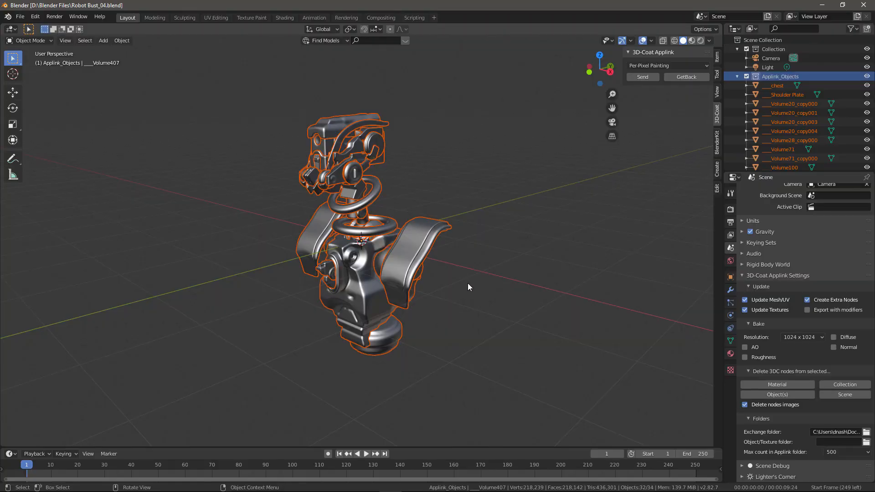
mouse_move(379, 245)
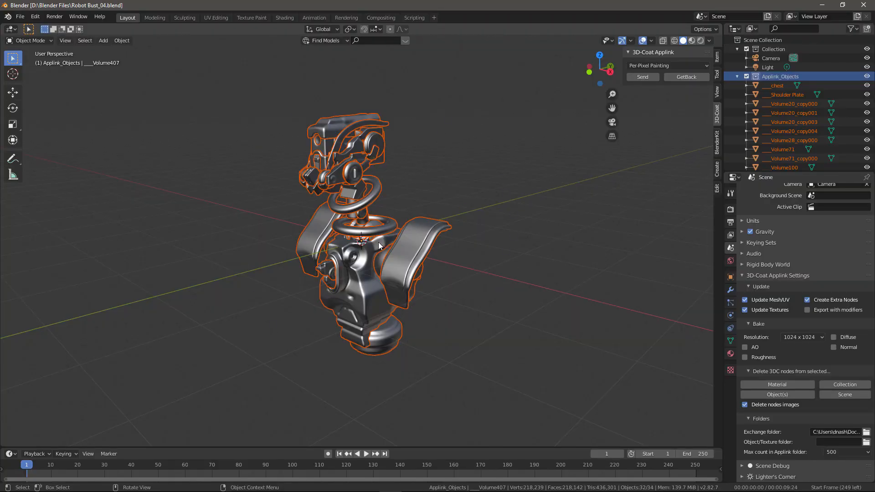
mouse_move(200, 217)
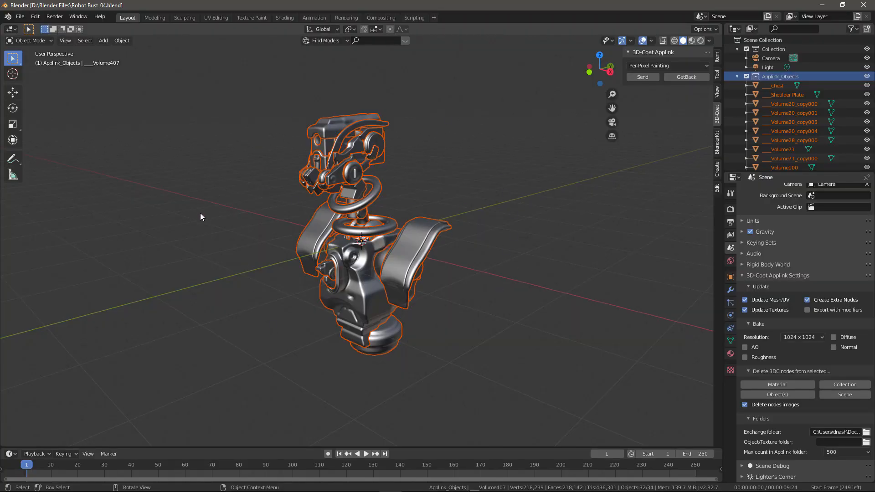
mouse_move(255, 235)
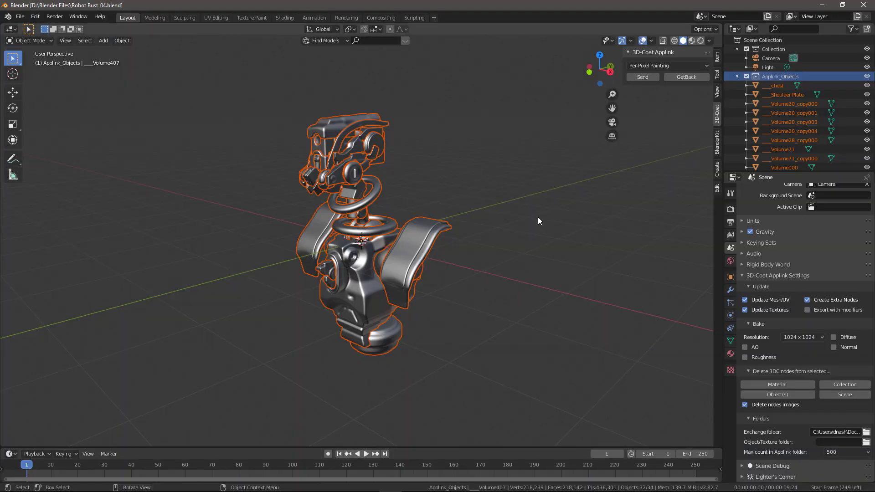
mouse_move(489, 268)
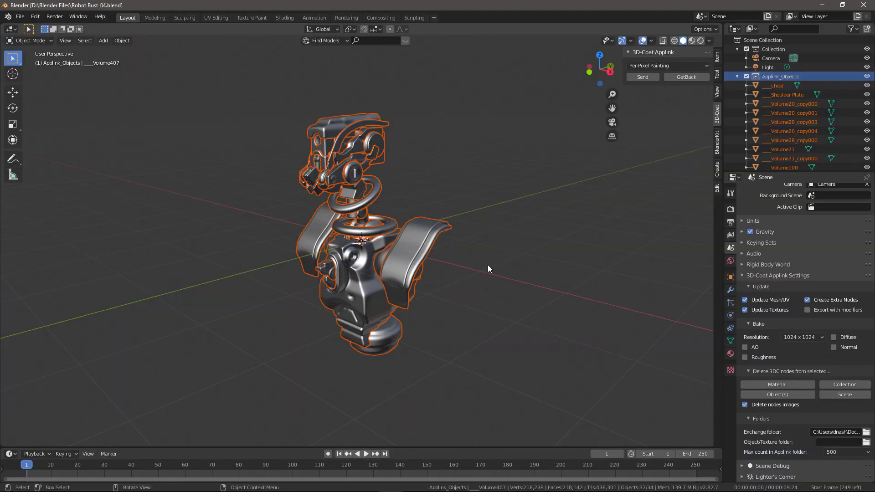